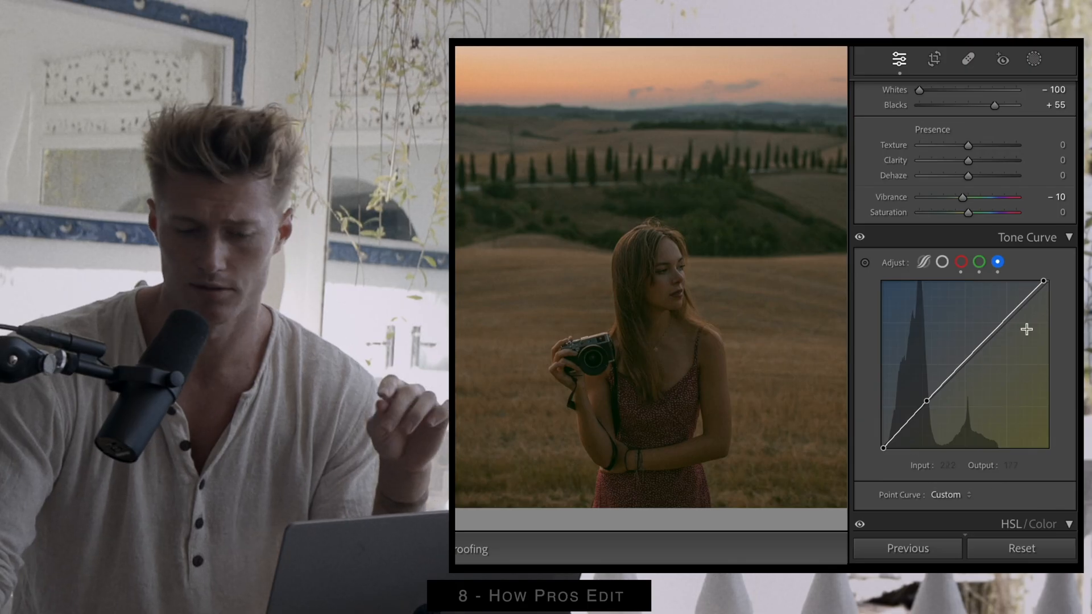
Step: Scroll the Course Curriculum to Section 3's style and preset lessons and the Section 4 heading
click(961, 263)
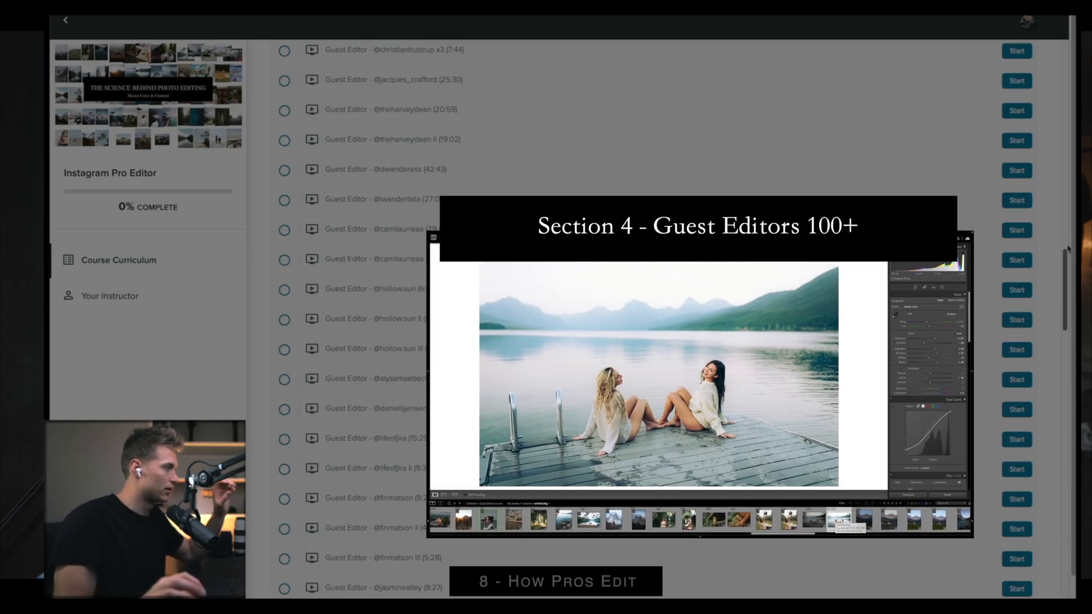
scroll(down, 3)
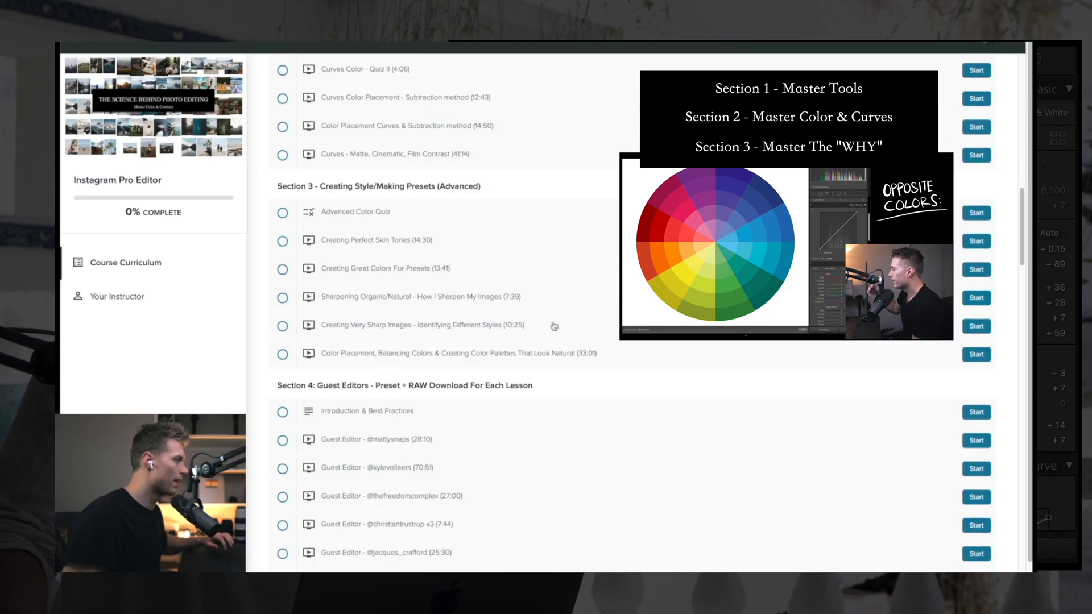
Step: Scroll the curriculum further through the Section 4 Guest Editors 100+ lessons
scroll(down, 3)
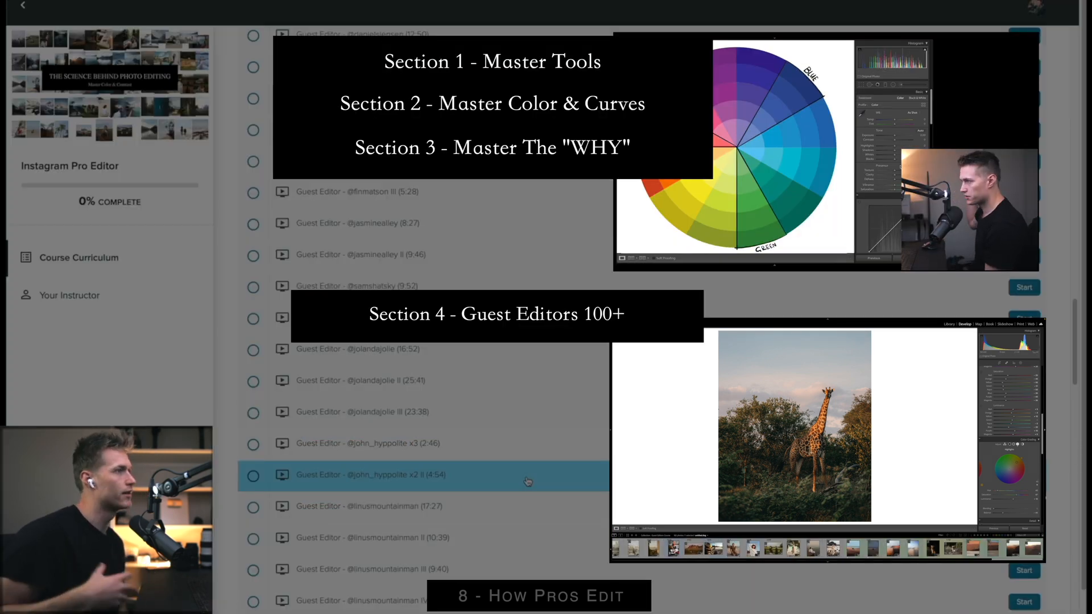
Step: Scroll the curriculum back to Section 2's CURVES lessons near the top
scroll(down, 3)
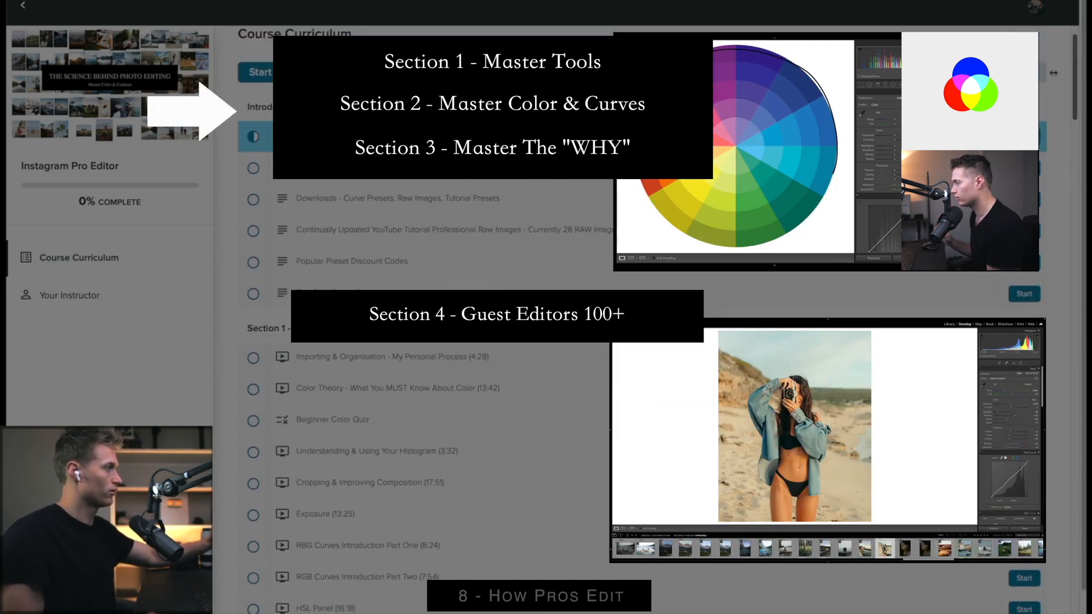
scroll(down, 3)
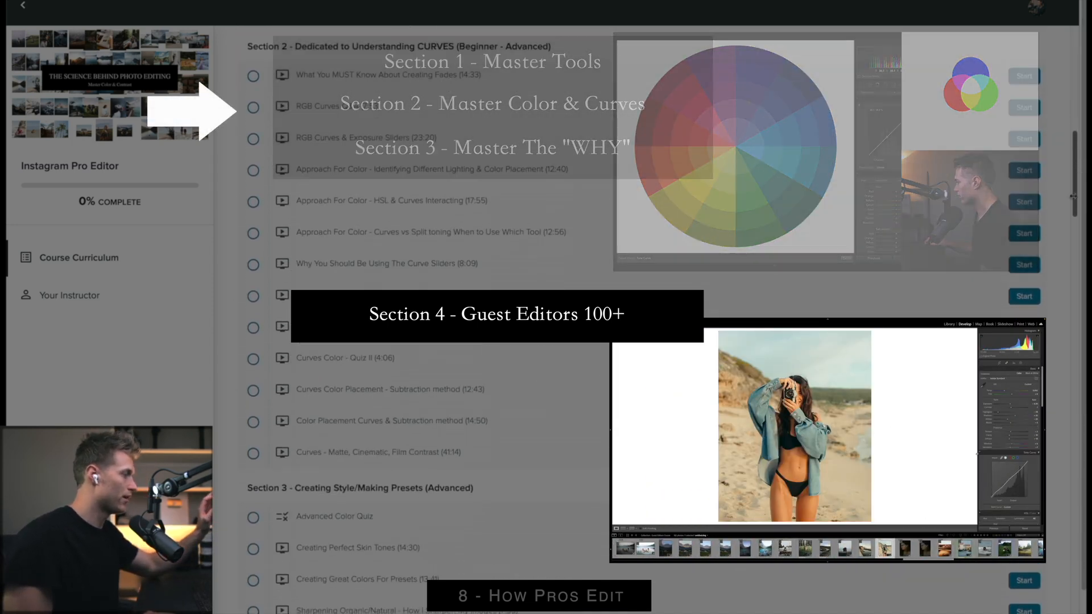